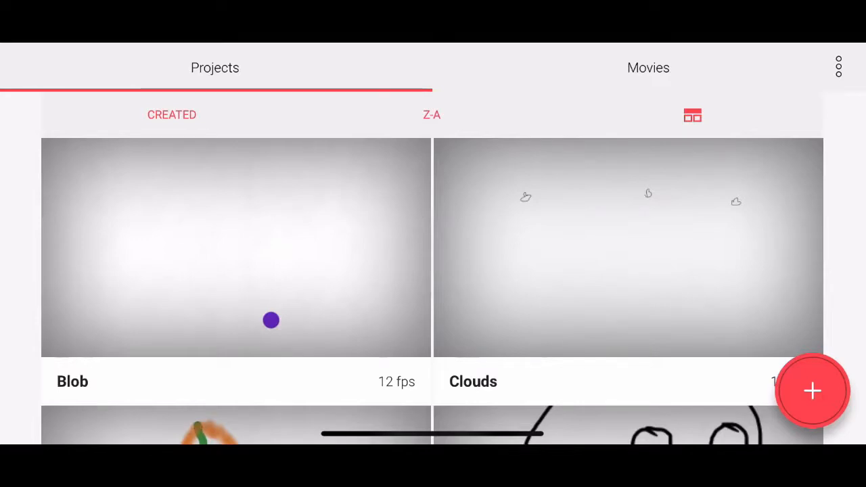
Start a new FlipaClip project and name it 'Blobby' at 720p, 12 FPS.
{"action": "left_click", "coordinate": [812, 390]}
{"action": "type", "text": "Lobb"}
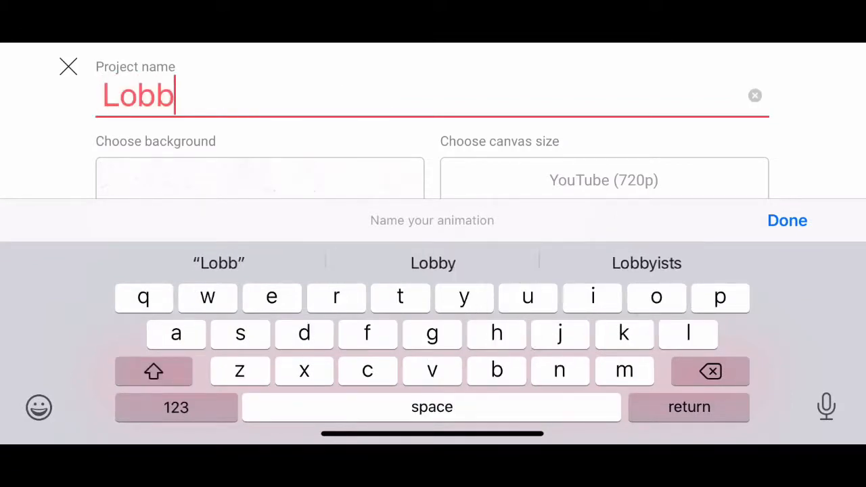
{"action": "left_click", "coordinate": [755, 95]}
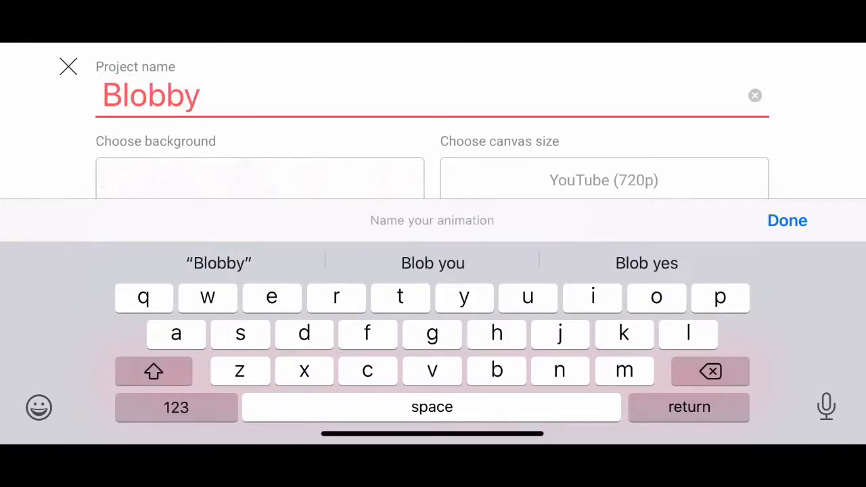
{"action": "left_click", "coordinate": [788, 219]}
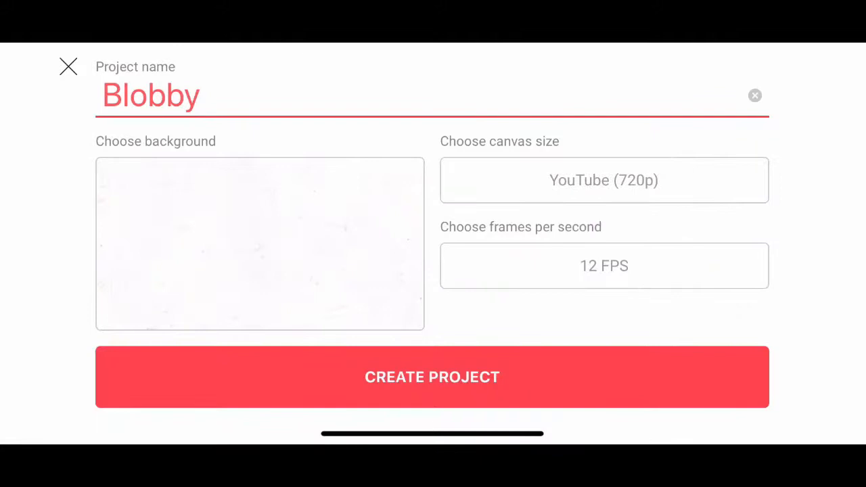
Choose the light grey paper background for the Blobby project.
{"action": "left_click", "coordinate": [259, 244]}
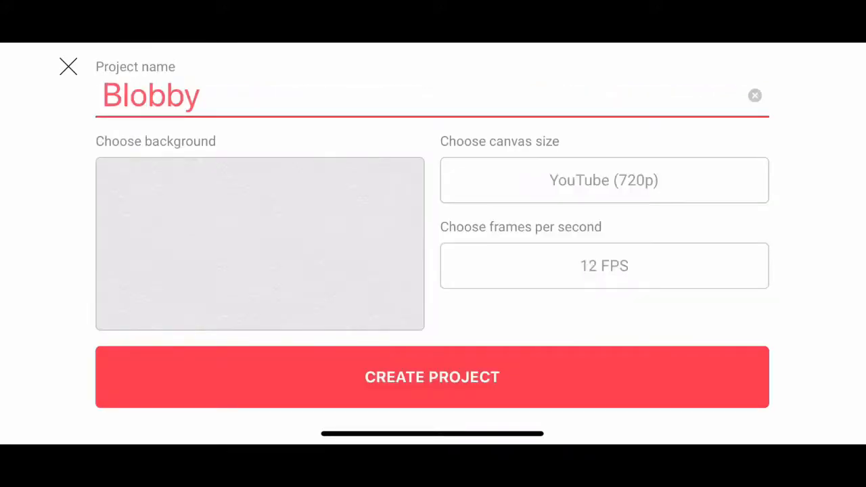
{"action": "left_click", "coordinate": [603, 180]}
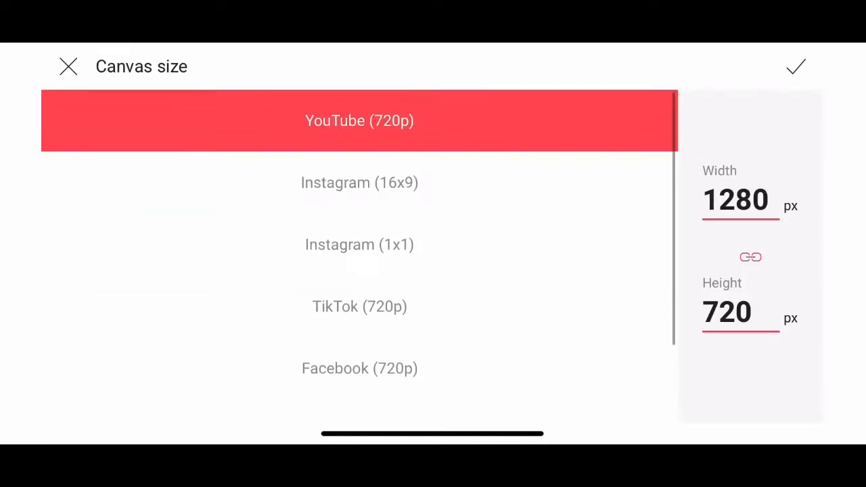
{"action": "scroll", "scroll_direction": "down", "scroll_amount": 3}
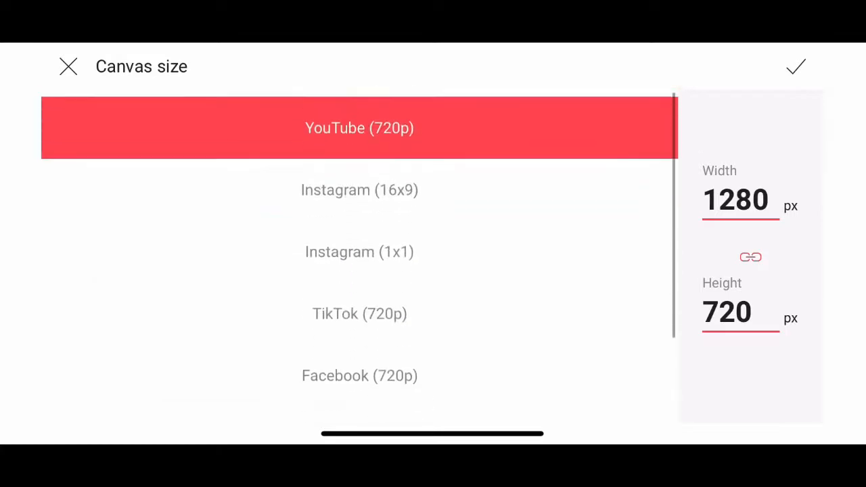
{"action": "left_click", "coordinate": [796, 66]}
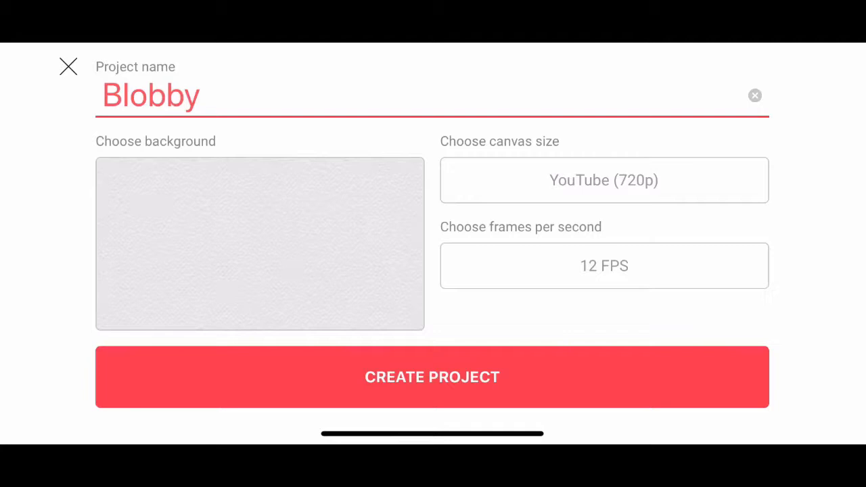
{"action": "left_click", "coordinate": [603, 265]}
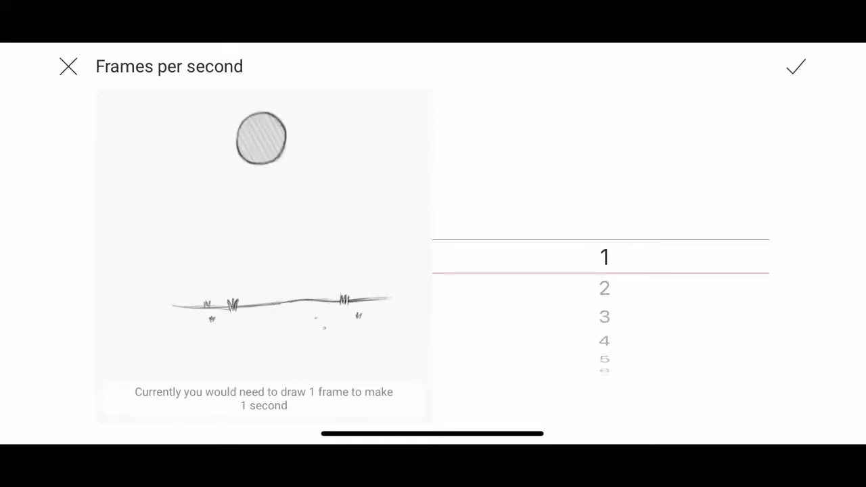
{"action": "scroll", "scroll_direction": "down", "scroll_amount": 3}
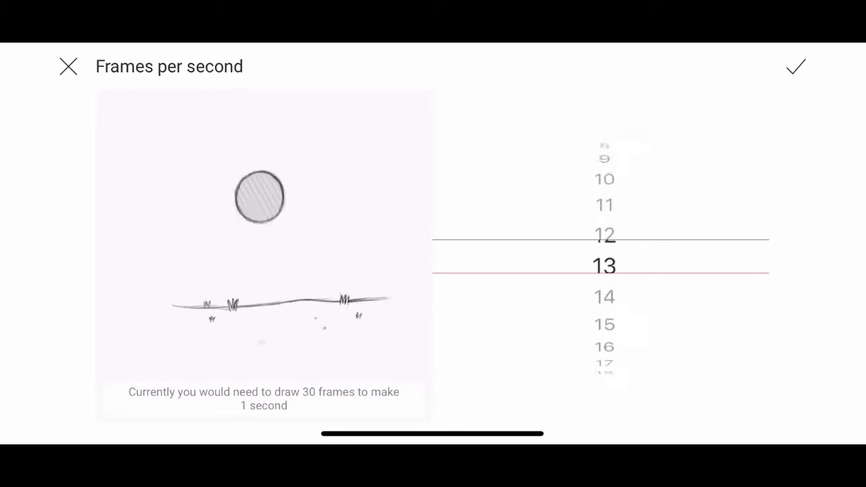
{"action": "scroll", "scroll_direction": "down", "scroll_amount": 3}
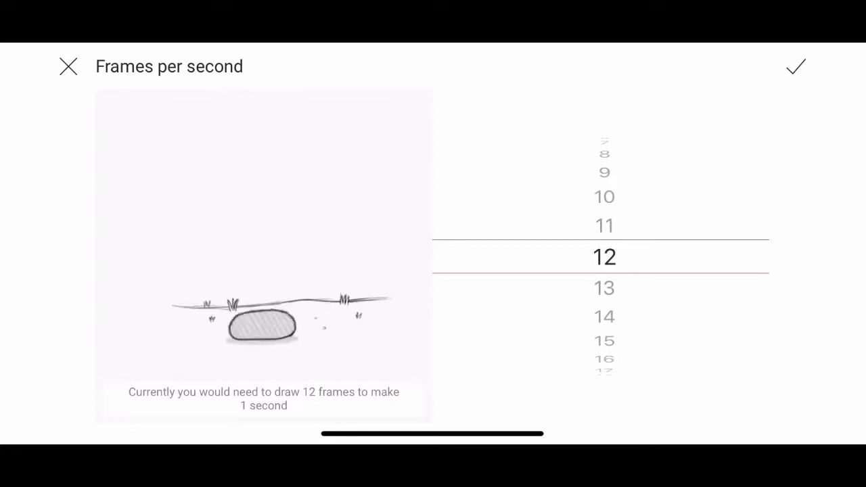
{"action": "left_click", "coordinate": [796, 66]}
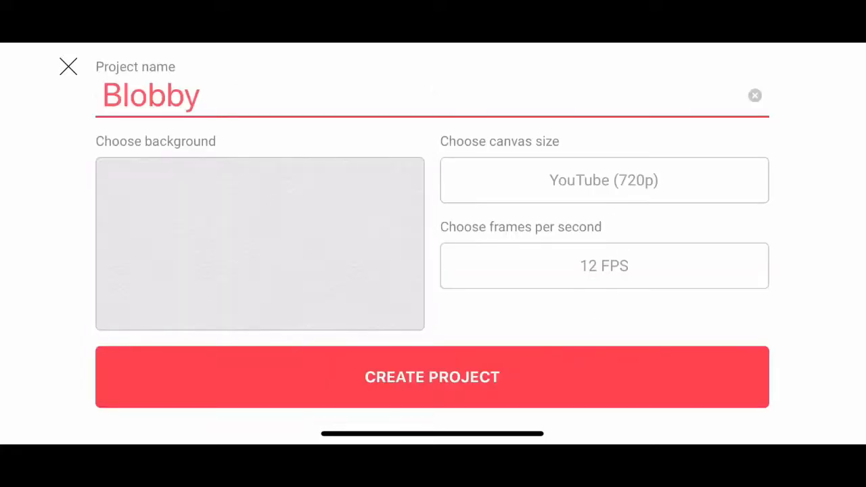
Create the Blobby project, landing on a blank first frame with the colour palette shown.
{"action": "left_click", "coordinate": [434, 376]}
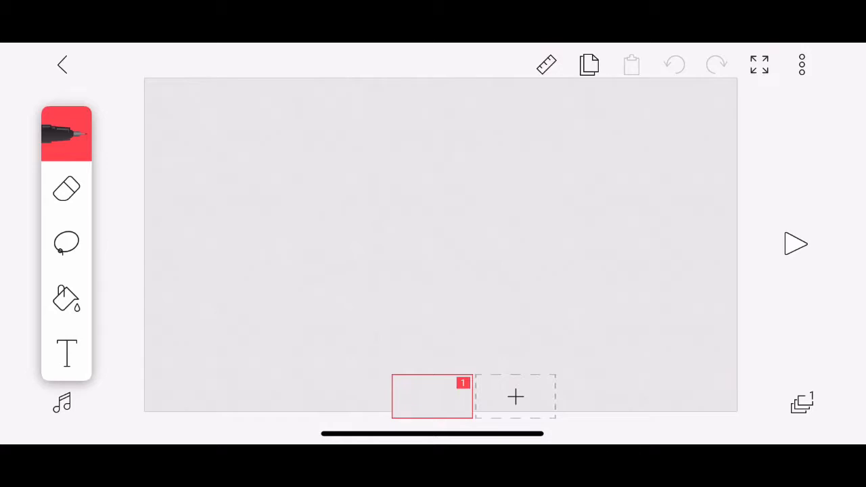
{"action": "left_click", "coordinate": [66, 134]}
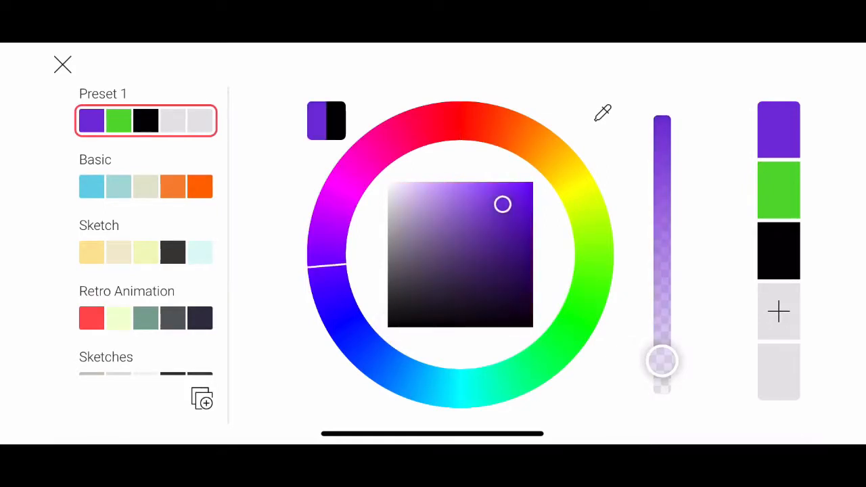
Raise the purple brush colour to full opacity and keep it.
{"action": "left_click_drag", "start_coordinate": [662, 360], "coordinate": [662, 198]}
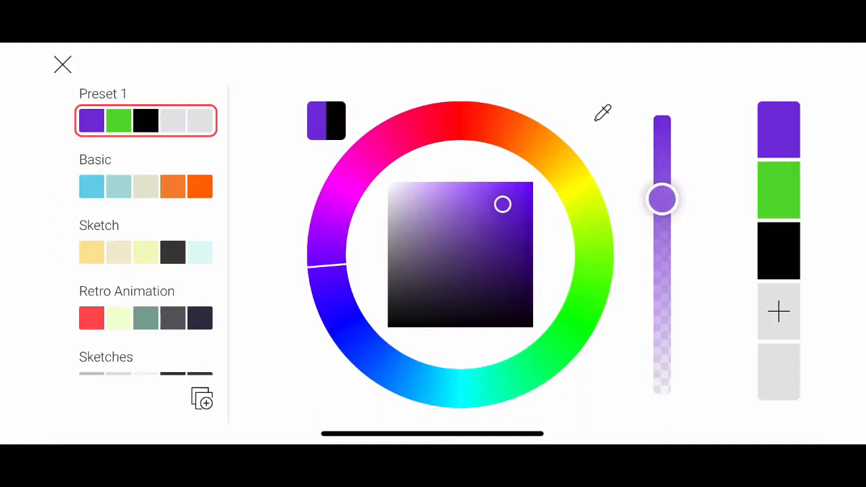
{"action": "left_click_drag", "start_coordinate": [662, 197], "coordinate": [662, 115]}
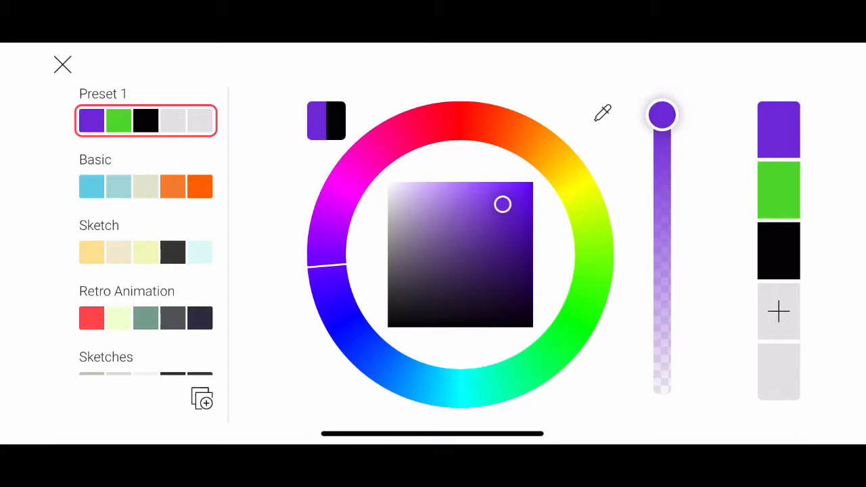
{"action": "left_click", "coordinate": [63, 65]}
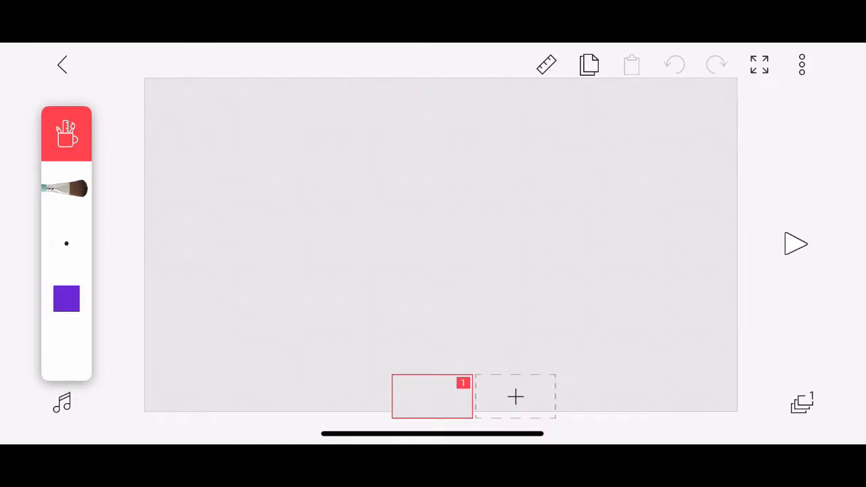
Set the brush size to 54 px.
{"action": "left_click", "coordinate": [66, 244]}
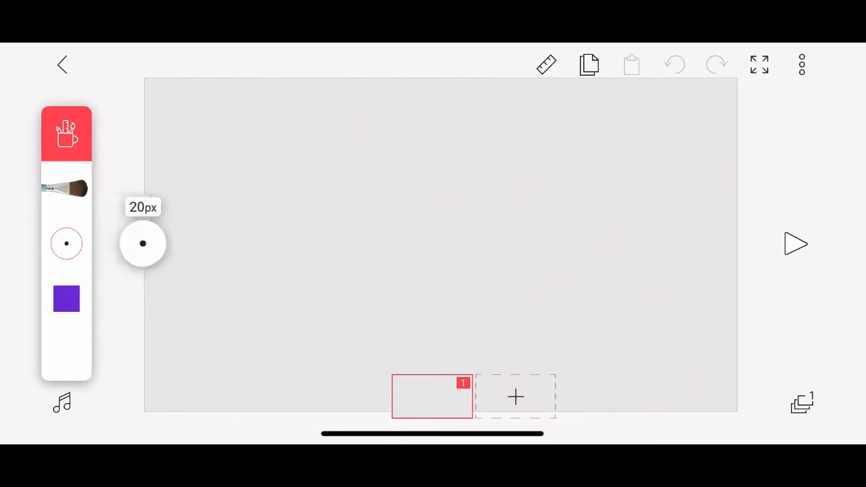
{"action": "left_click_drag", "start_coordinate": [143, 243], "coordinate": [149, 81]}
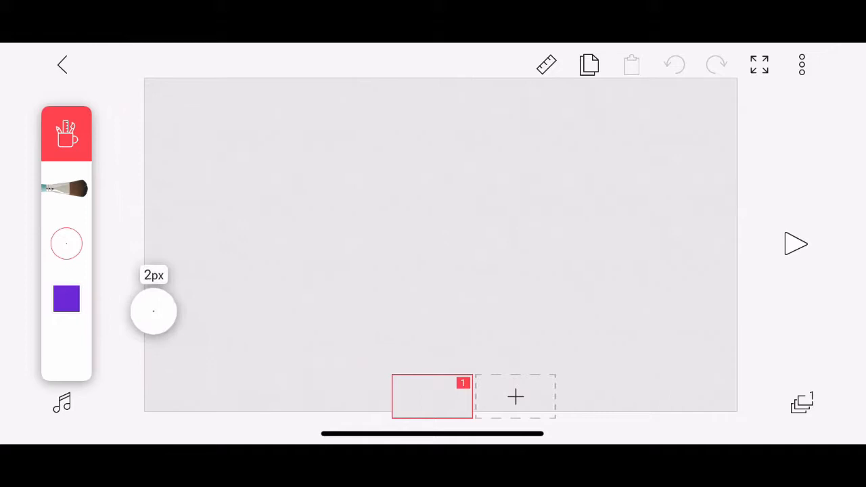
{"action": "left_click_drag", "start_coordinate": [153, 311], "coordinate": [149, 195]}
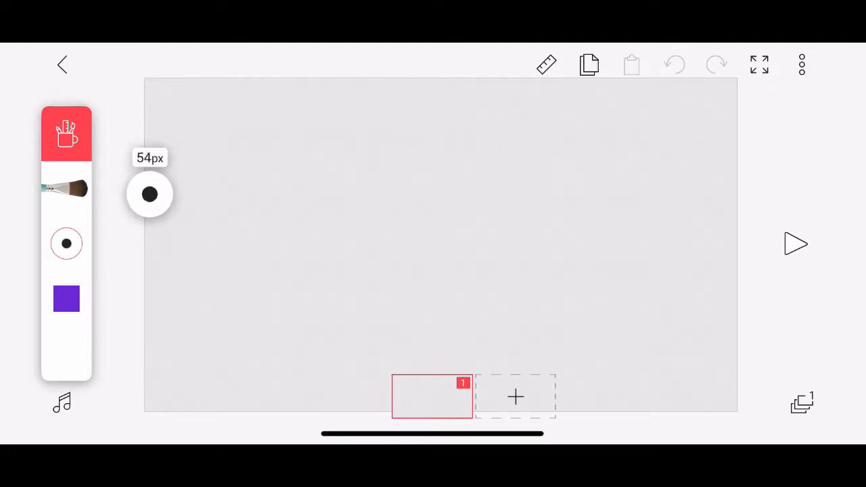
{"action": "left_click", "coordinate": [67, 243]}
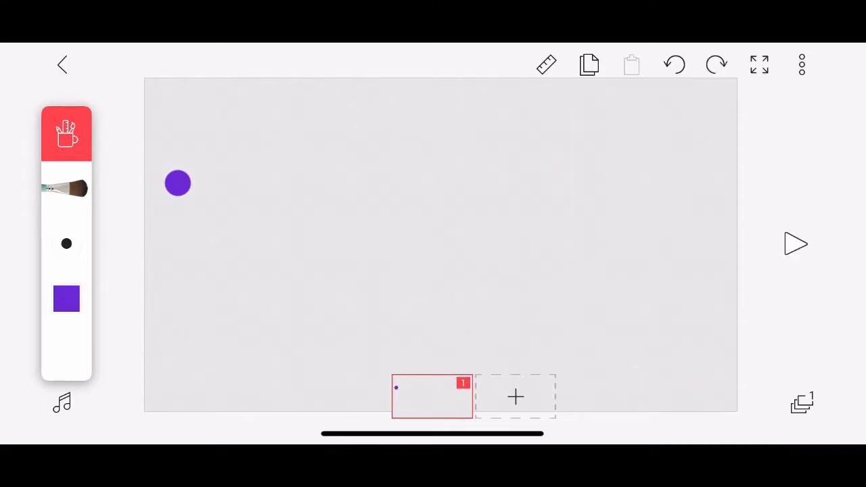
Undo the test dot and upward arrow, leaving a purple downward arrow at frame 1's bottom centre.
{"action": "left_click", "coordinate": [674, 65]}
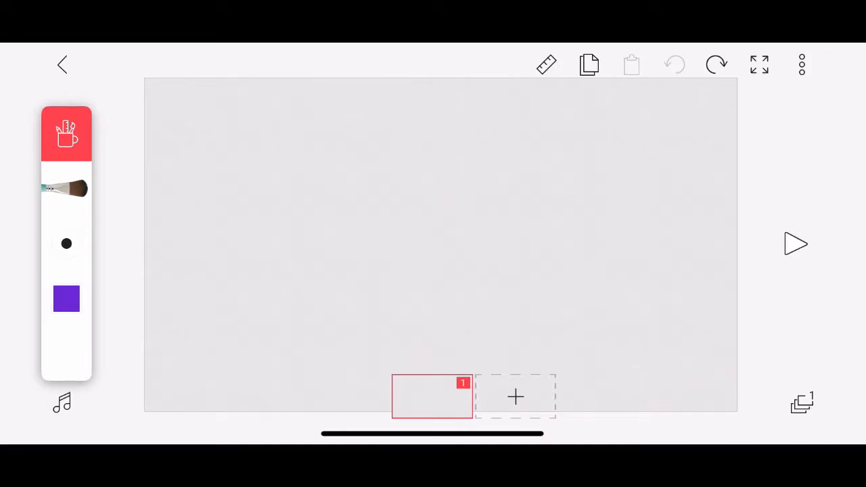
{"action": "left_click_drag", "start_coordinate": [649, 203], "coordinate": [704, 108]}
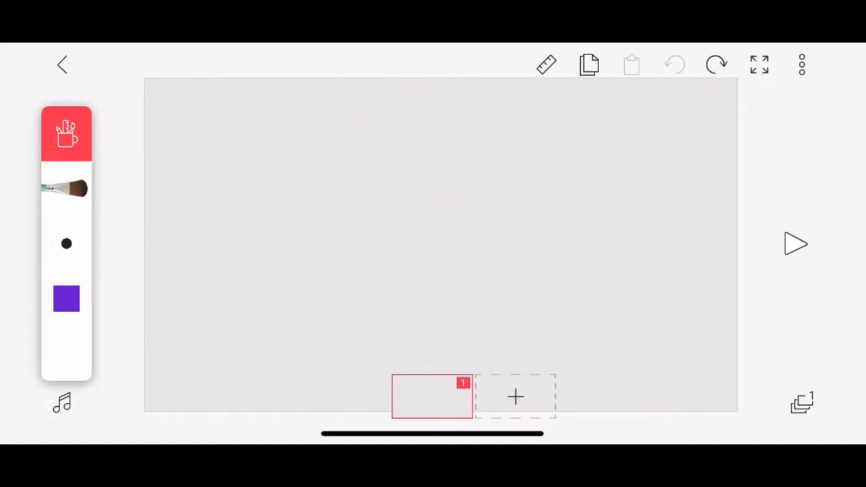
{"action": "left_click_drag", "start_coordinate": [643, 210], "coordinate": [697, 102]}
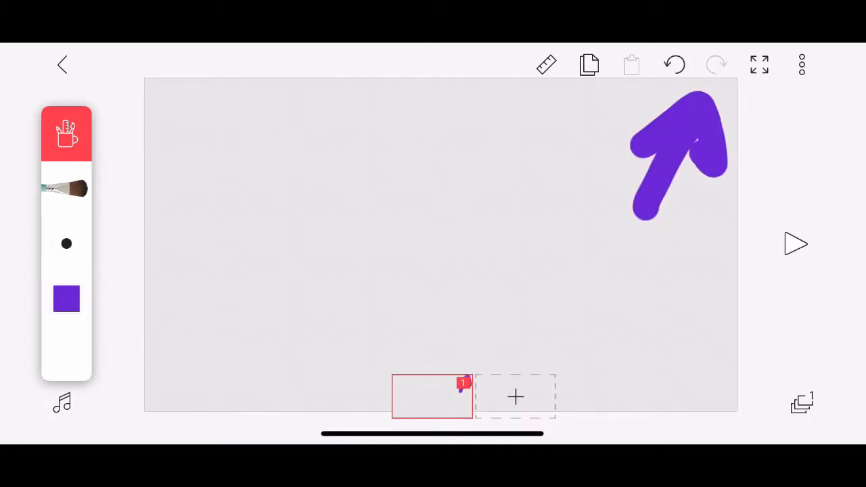
{"action": "left_click", "coordinate": [674, 65]}
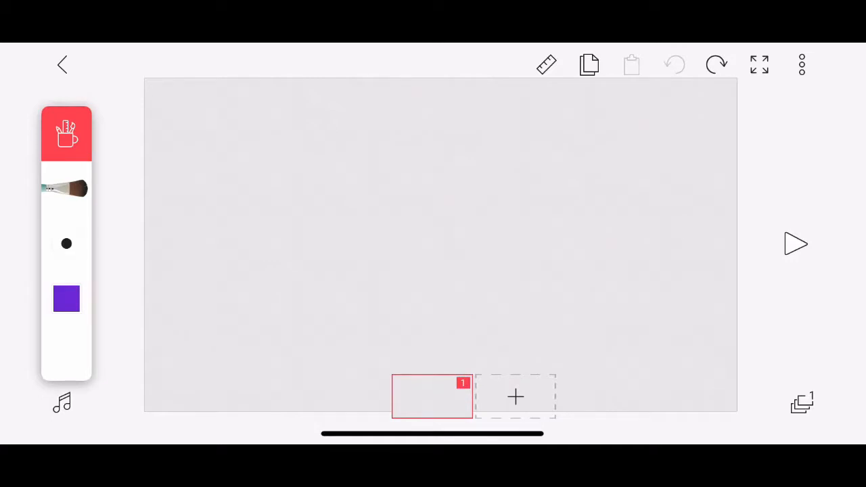
{"action": "left_click_drag", "start_coordinate": [460, 210], "coordinate": [447, 365]}
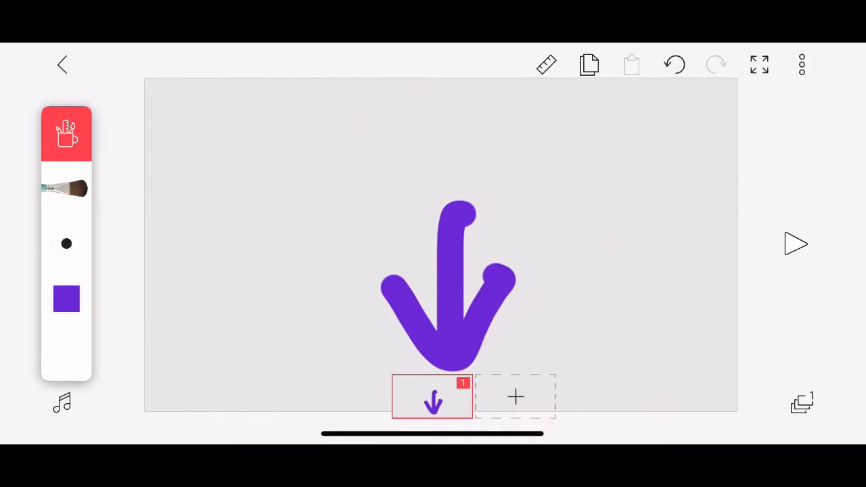
Add frames 2–4, each with a purple arrow drawn at a different angle.
{"action": "left_click", "coordinate": [515, 397]}
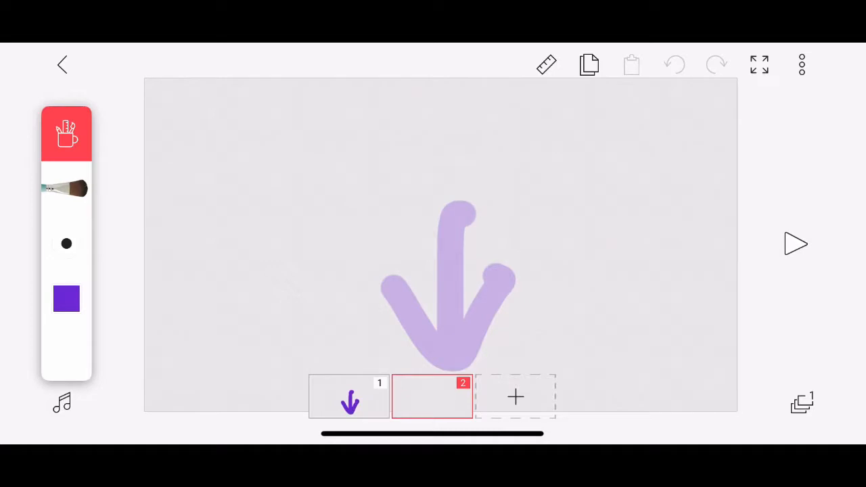
{"action": "left_click_drag", "start_coordinate": [341, 210], "coordinate": [461, 339]}
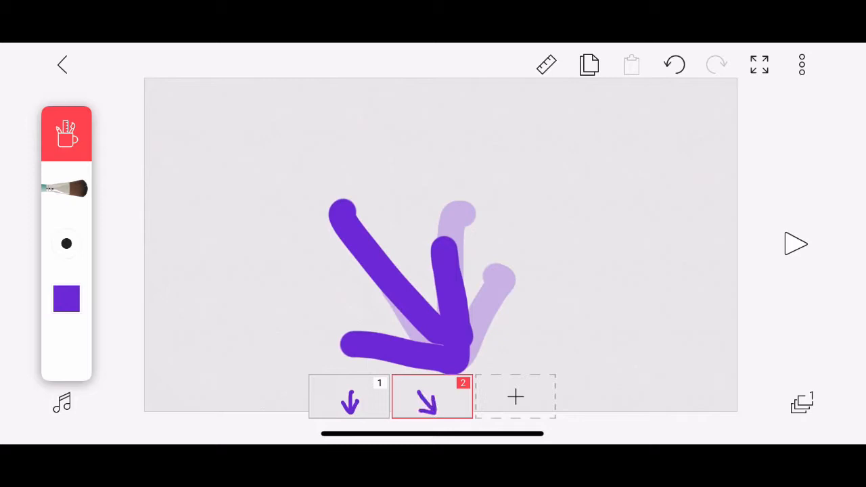
{"action": "left_click", "coordinate": [516, 397]}
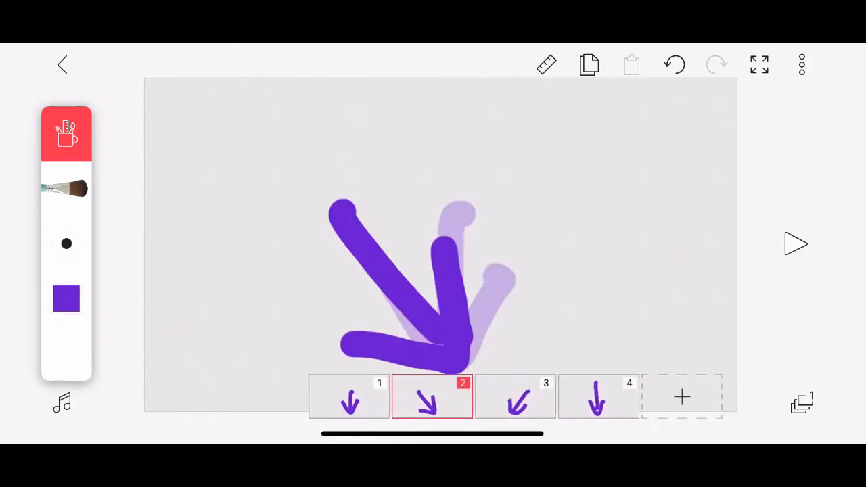
{"action": "left_click", "coordinate": [516, 398]}
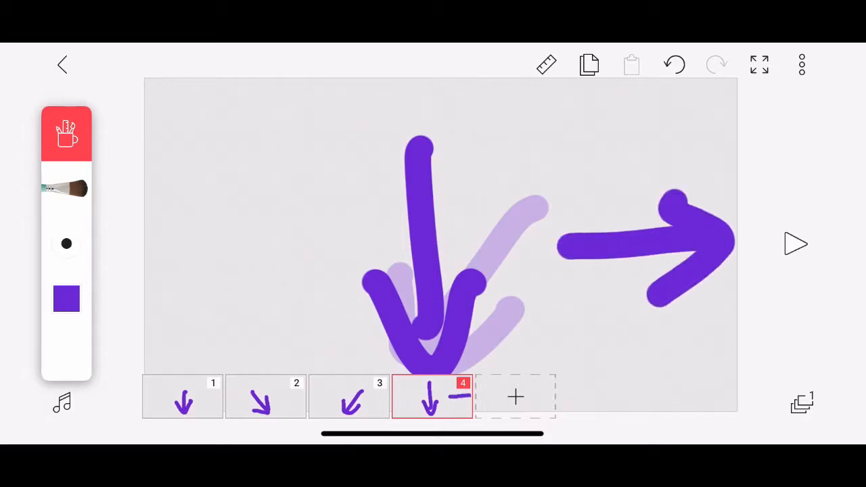
Delete the fourth arrow frame from the timeline.
{"action": "left_click", "coordinate": [795, 244]}
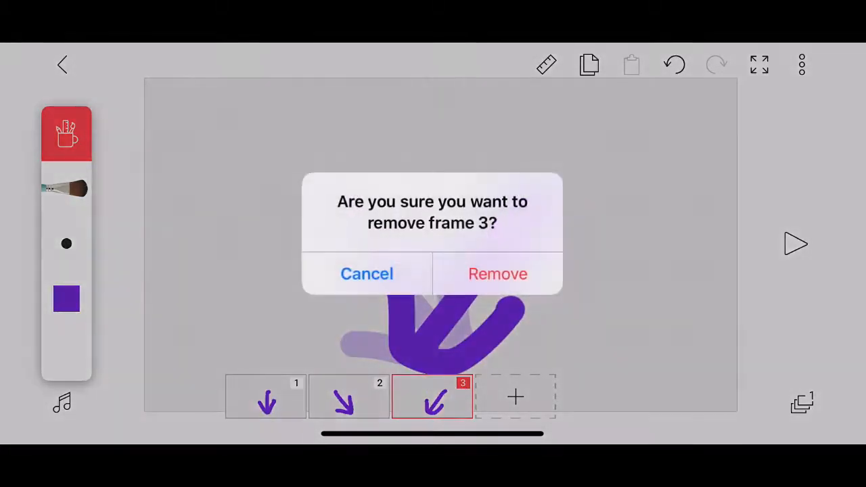
Remove frames 3 and 2 and clear the arrow, leaving one blank frame.
{"action": "left_click", "coordinate": [498, 273]}
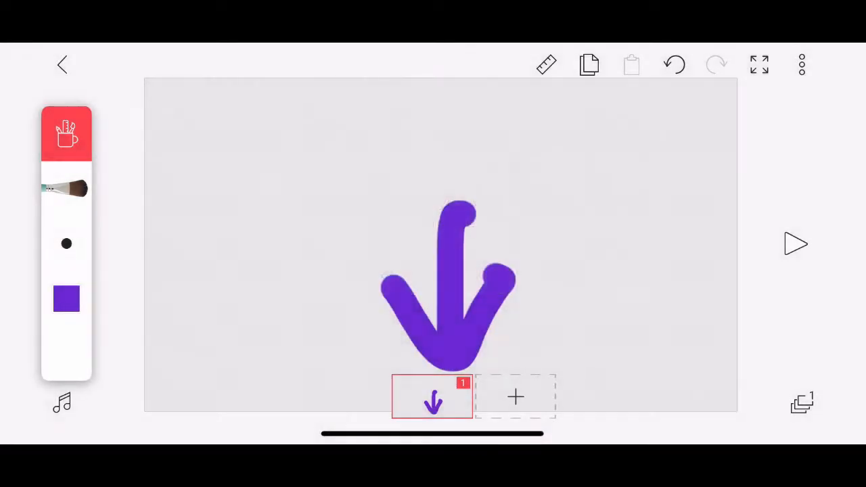
{"action": "left_click", "coordinate": [674, 65]}
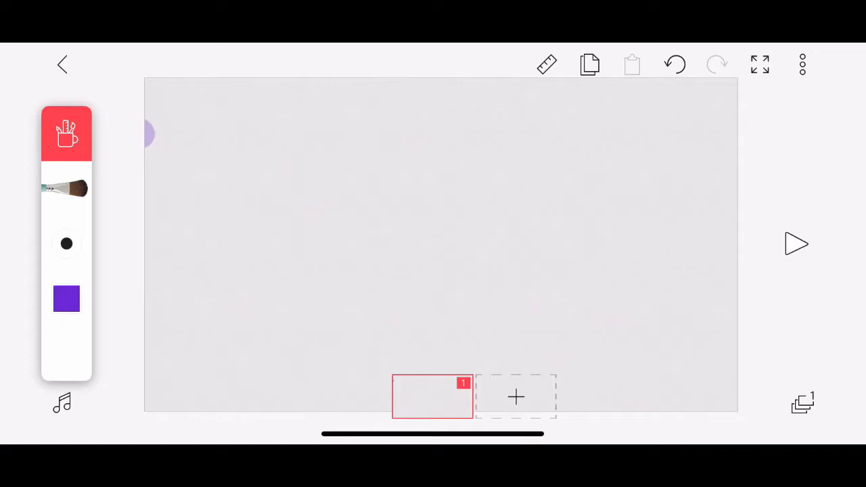
Add frames 7 and 8, stamping the purple ball slightly lower on each.
{"action": "left_click", "coordinate": [516, 397]}
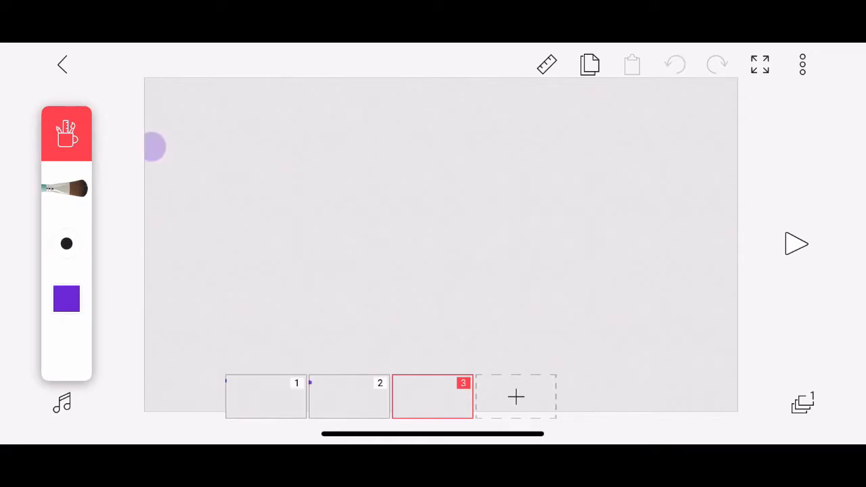
{"action": "left_click", "coordinate": [515, 396]}
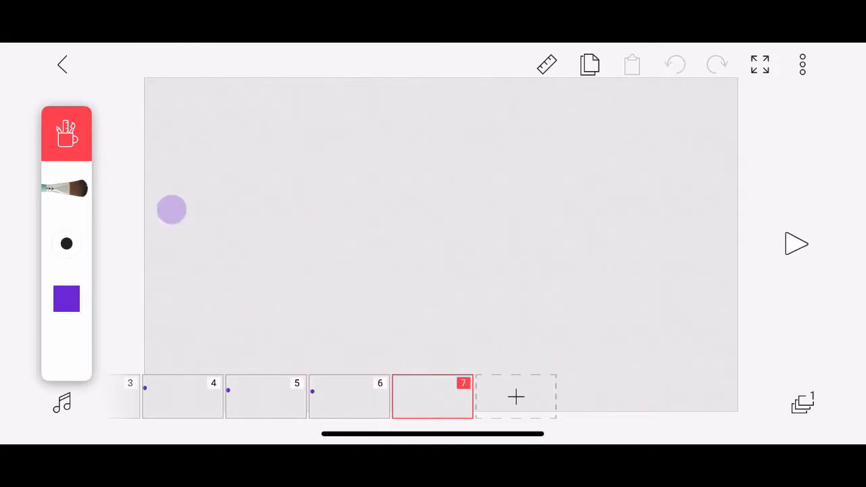
{"action": "left_click", "coordinate": [325, 233]}
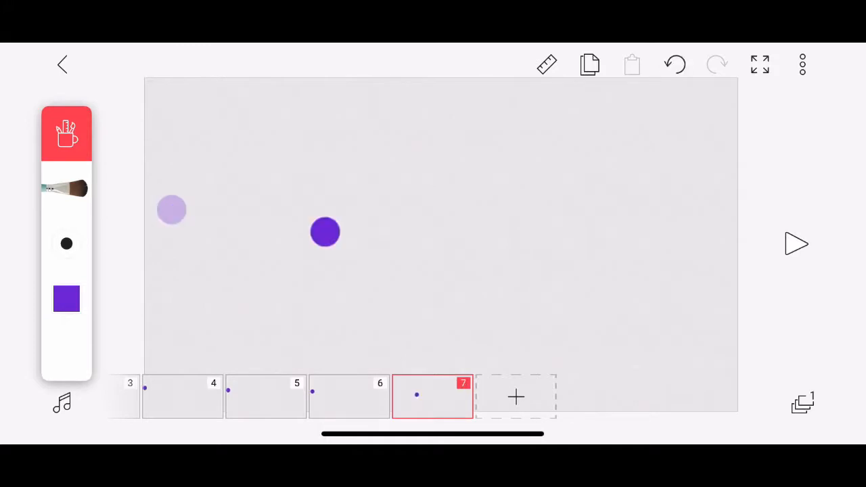
{"action": "left_click", "coordinate": [674, 65]}
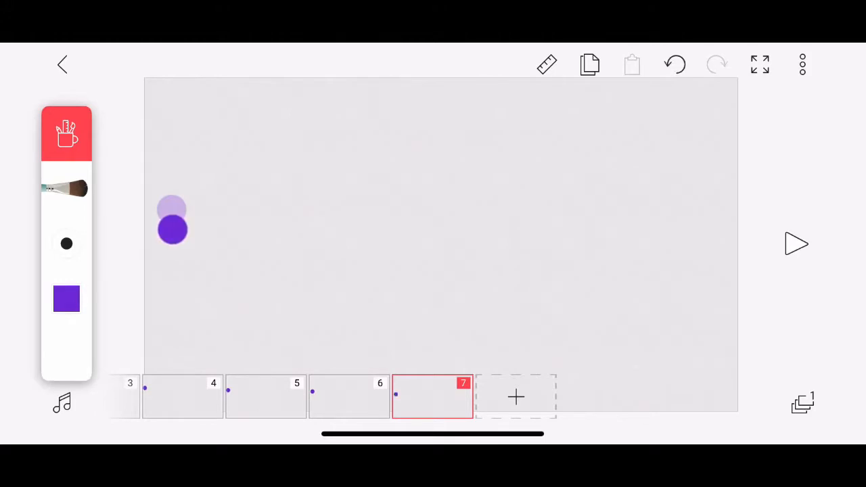
{"action": "left_click", "coordinate": [674, 65]}
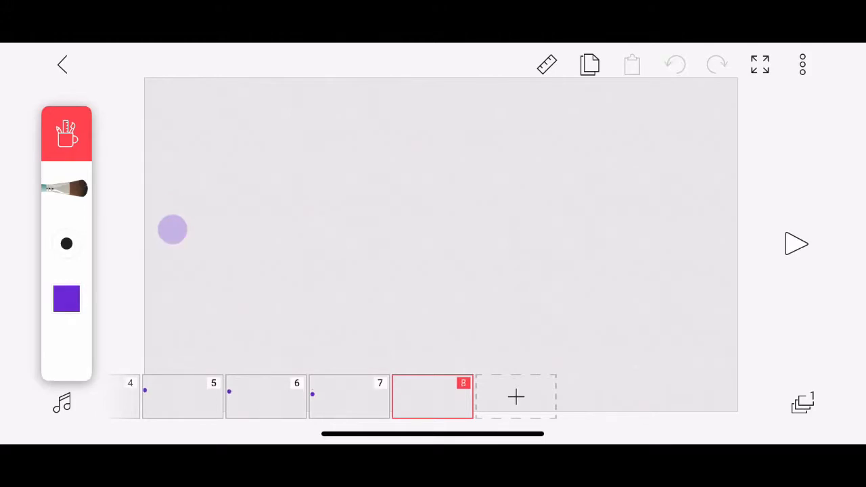
{"action": "left_click", "coordinate": [179, 244]}
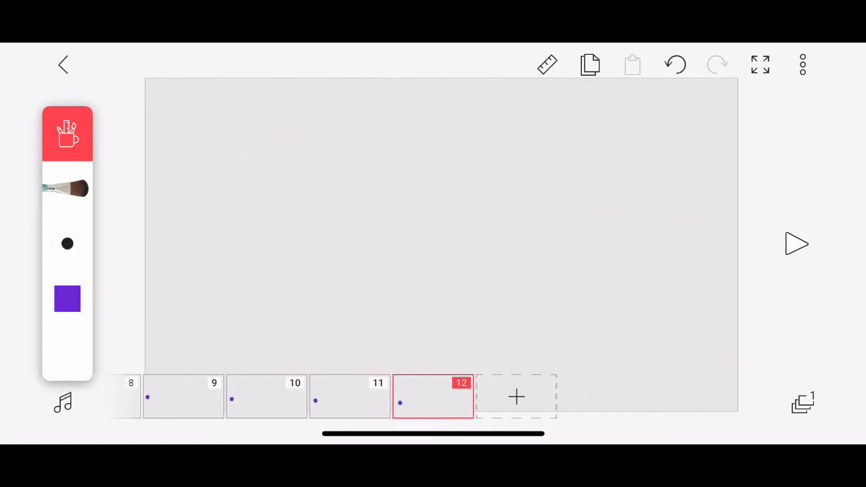
Add frames and draw the ball farther down and right, reaching frame 27.
{"action": "left_click", "coordinate": [517, 397]}
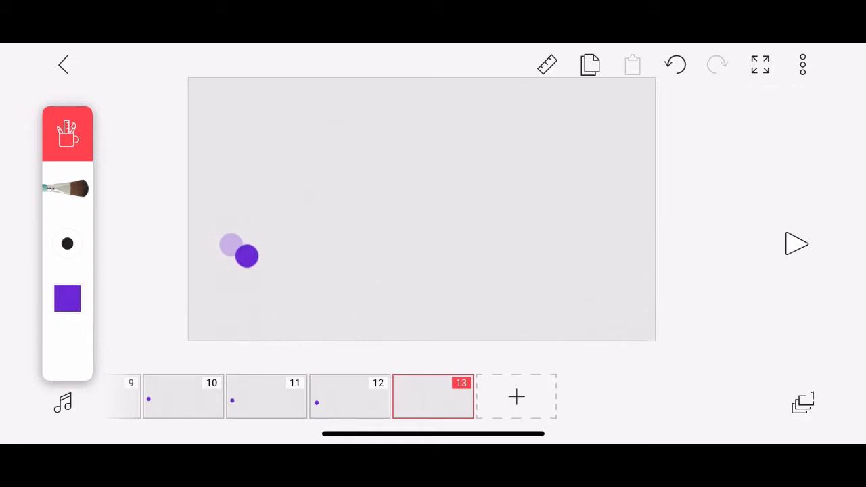
{"action": "left_click", "coordinate": [517, 397]}
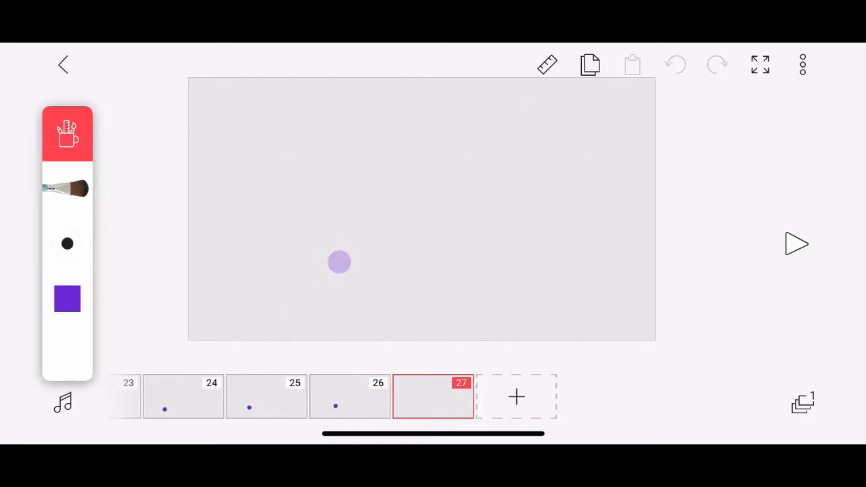
{"action": "left_click", "coordinate": [358, 258]}
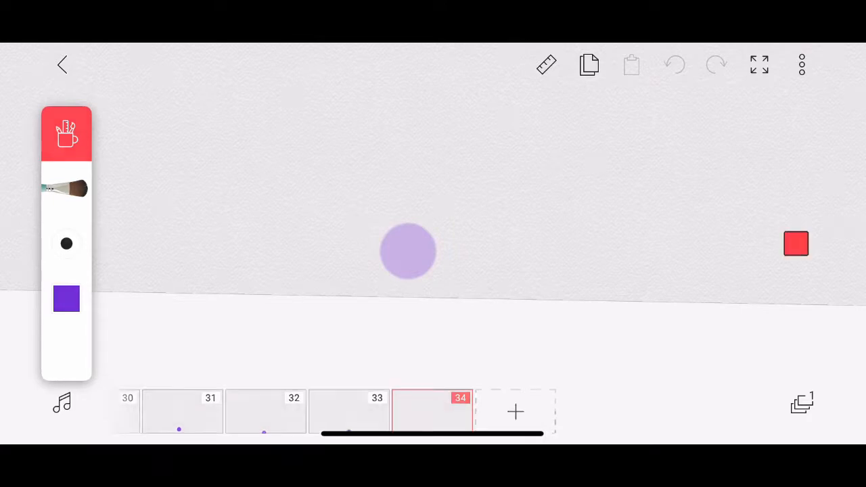
Stop the playback preview and return to frame 33.
{"action": "left_click", "coordinate": [795, 244]}
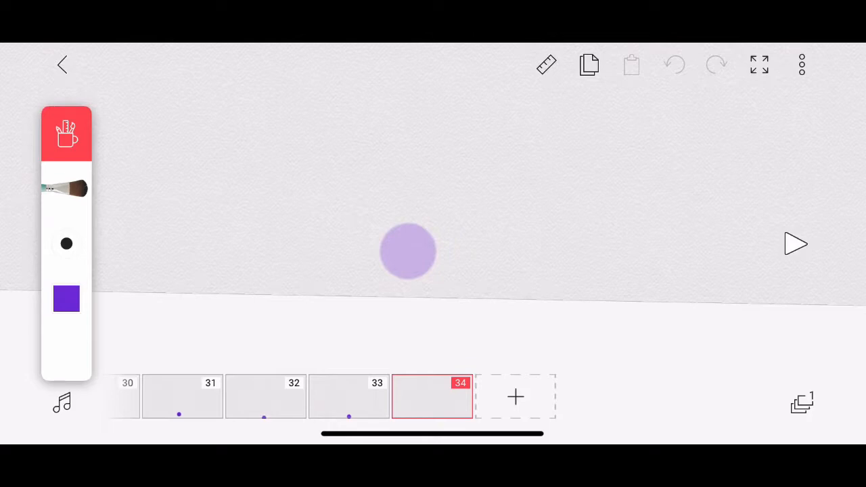
{"action": "left_click", "coordinate": [674, 65]}
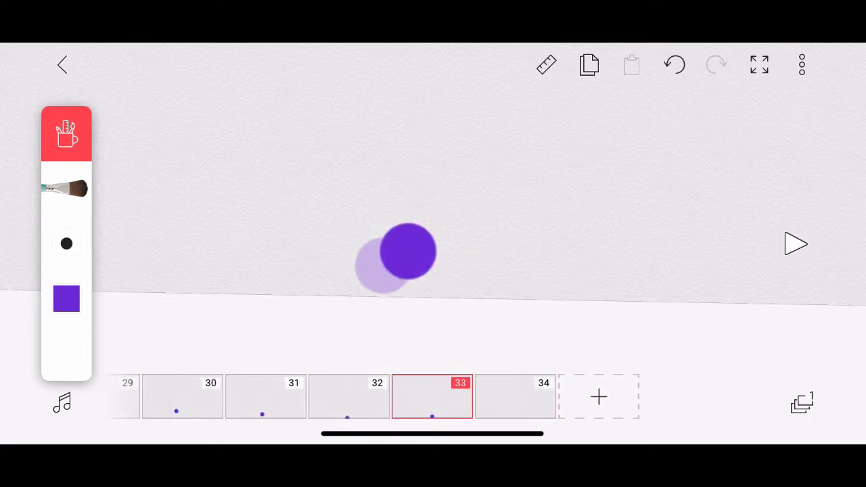
Redraw frames 33–34 as squashed purple blobs flattening against the floor.
{"action": "left_click", "coordinate": [674, 65]}
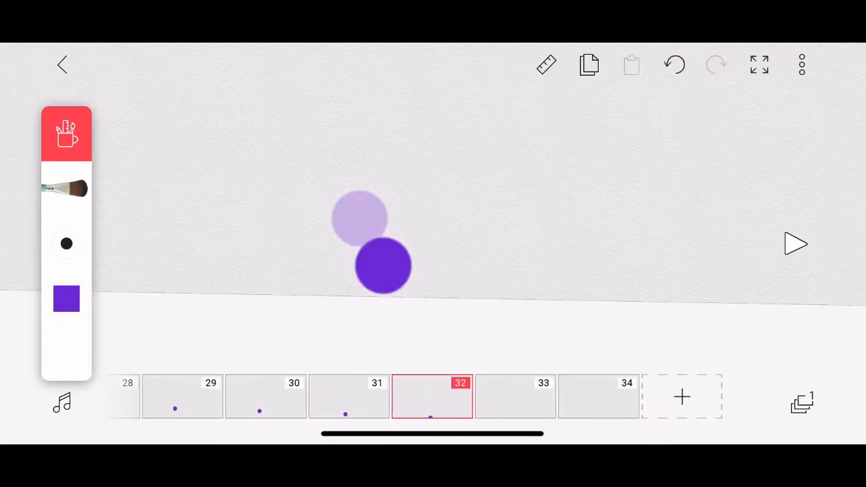
{"action": "left_click_drag", "start_coordinate": [382, 265], "coordinate": [368, 244]}
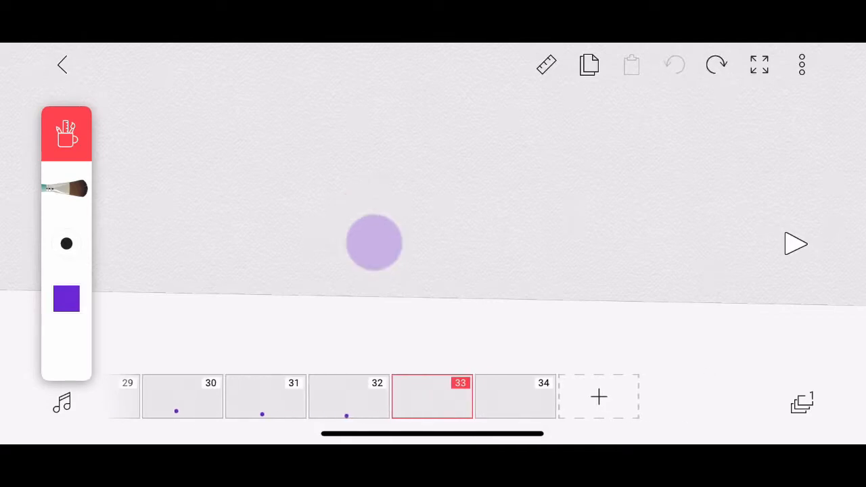
{"action": "left_click", "coordinate": [395, 277]}
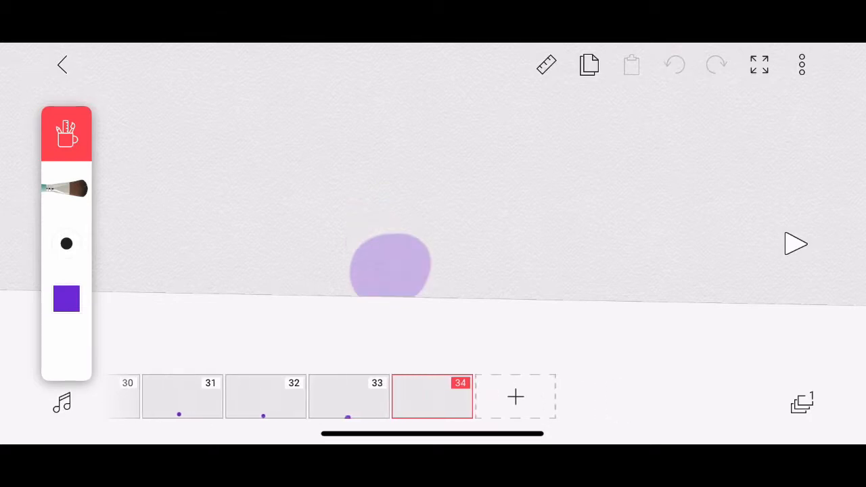
{"action": "left_click_drag", "start_coordinate": [379, 270], "coordinate": [440, 244]}
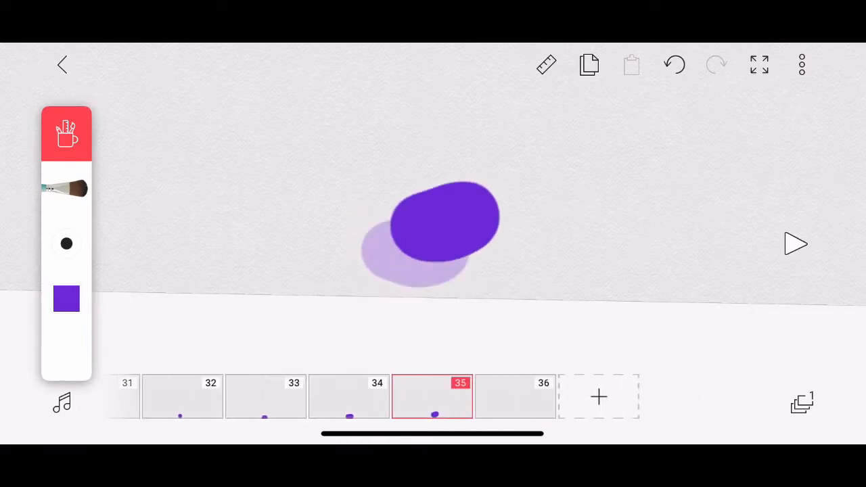
Draw the ball rising after the bounce through frame 38, then show project options.
{"action": "left_click", "coordinate": [598, 398]}
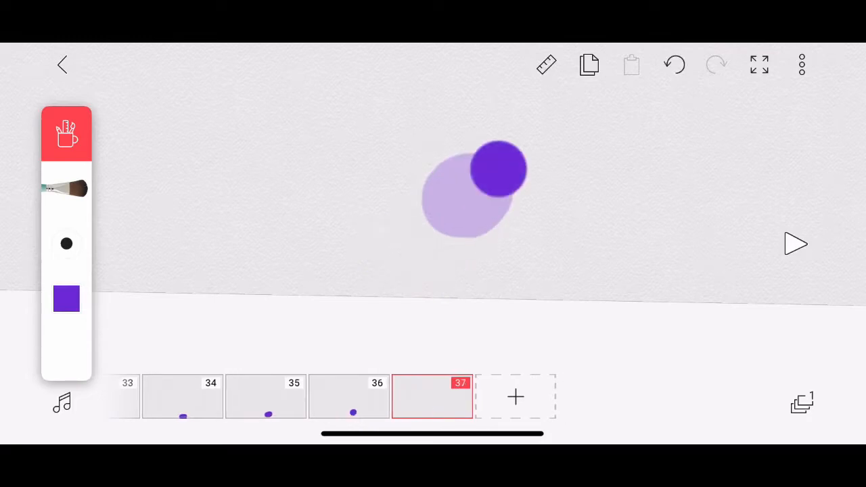
{"action": "left_click", "coordinate": [516, 397]}
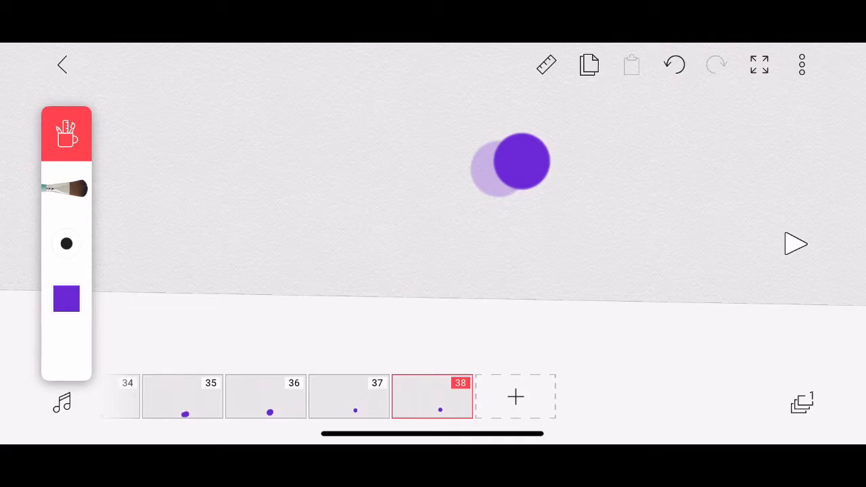
{"action": "left_click", "coordinate": [801, 64]}
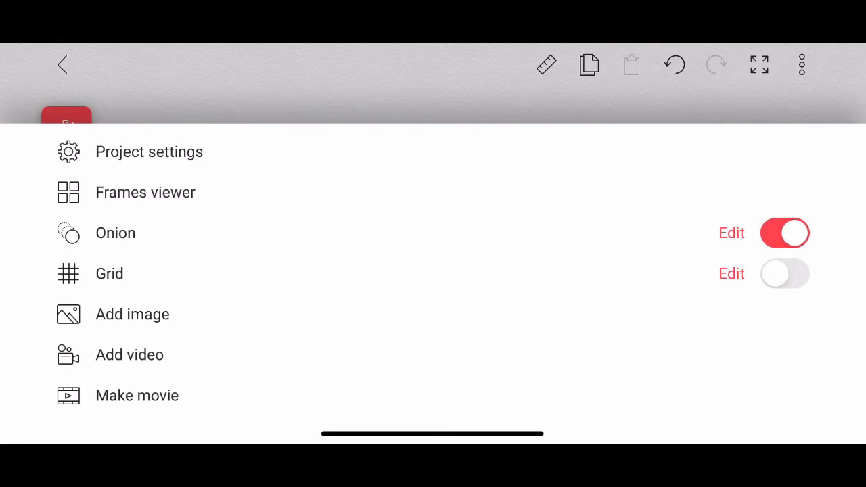
Export Blobby with Make movie, choosing GIF instead of MP4.
{"action": "left_click", "coordinate": [137, 395]}
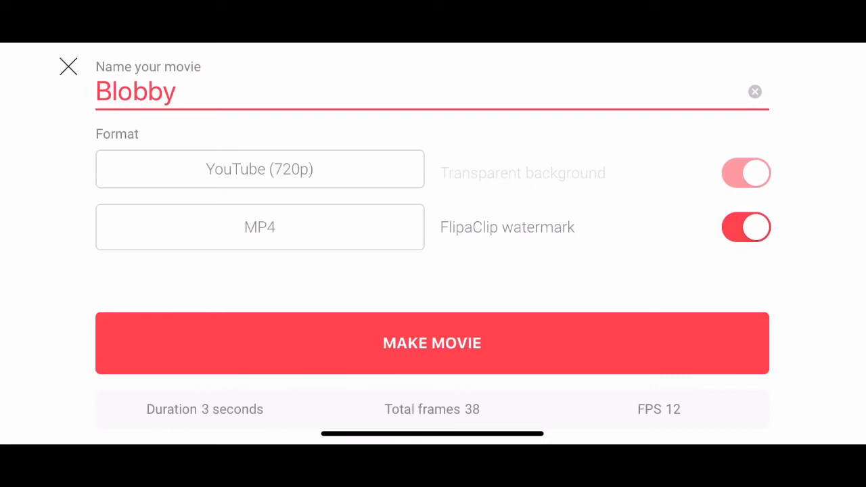
{"action": "left_click", "coordinate": [260, 228]}
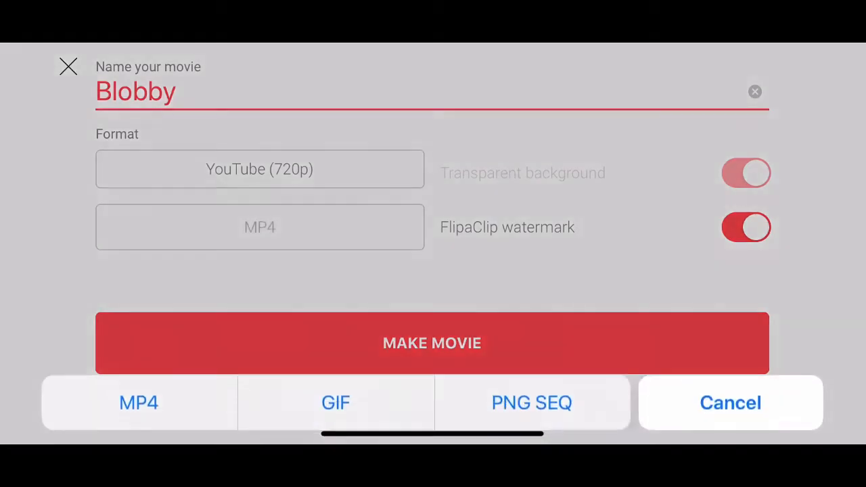
{"action": "left_click", "coordinate": [336, 403]}
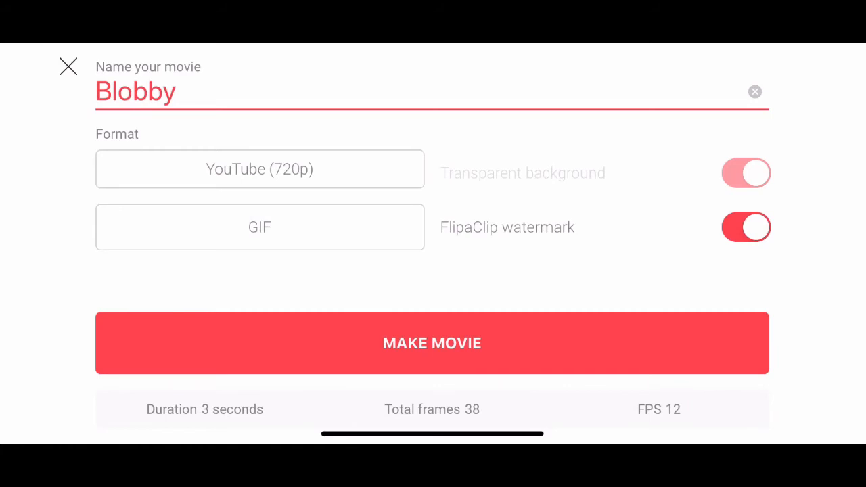
{"action": "left_click", "coordinate": [432, 343]}
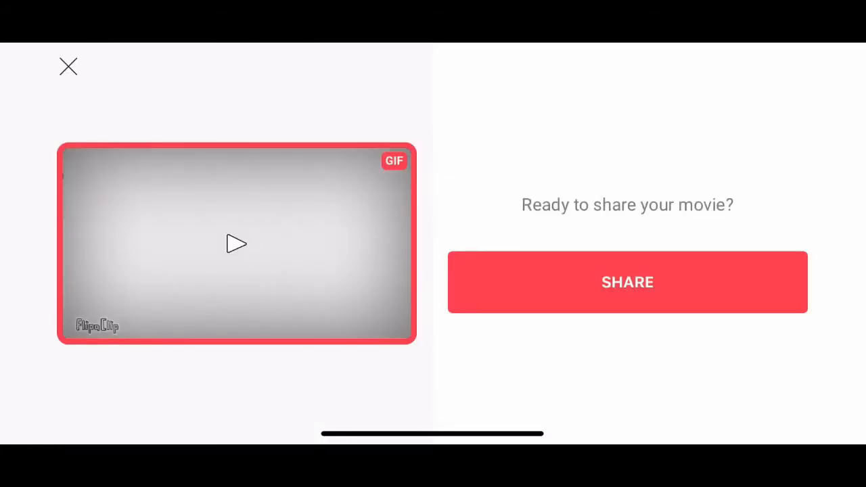